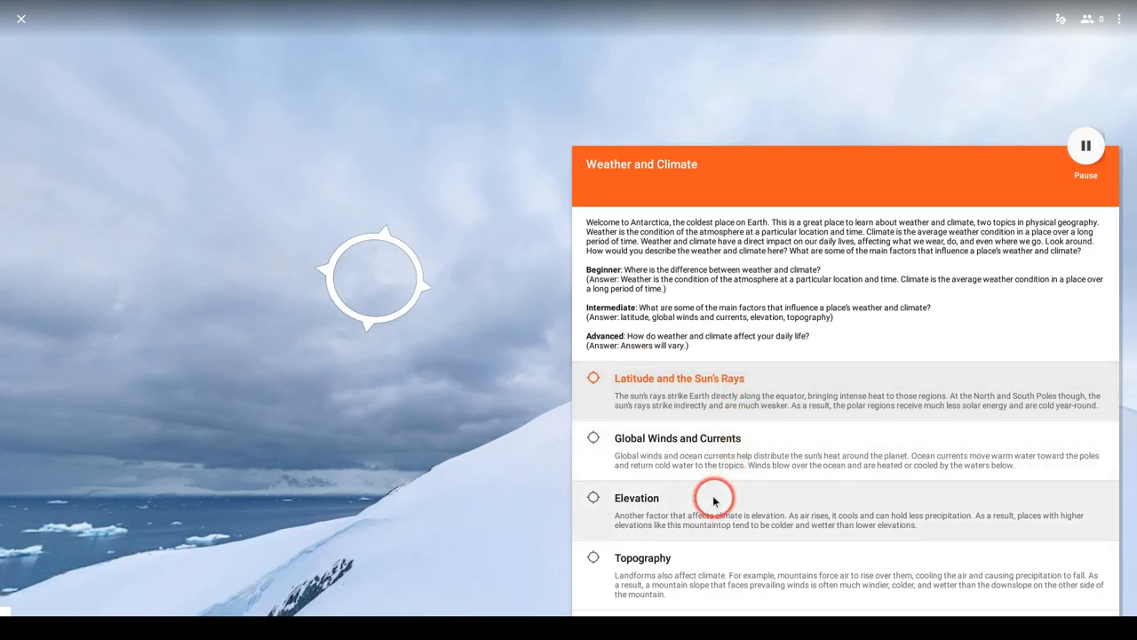
Select the Elevation point of interest to show the snowy mountainside
click(636, 497)
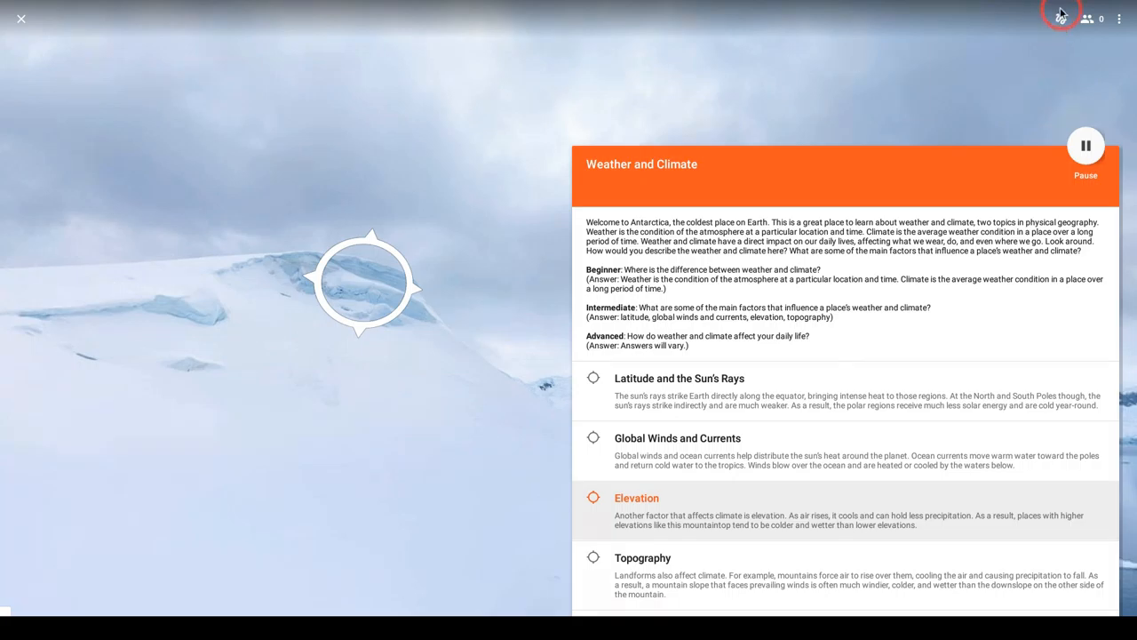
Turn on the annotation pen and draw a pink arrow and scribbles across the sky
click(1061, 16)
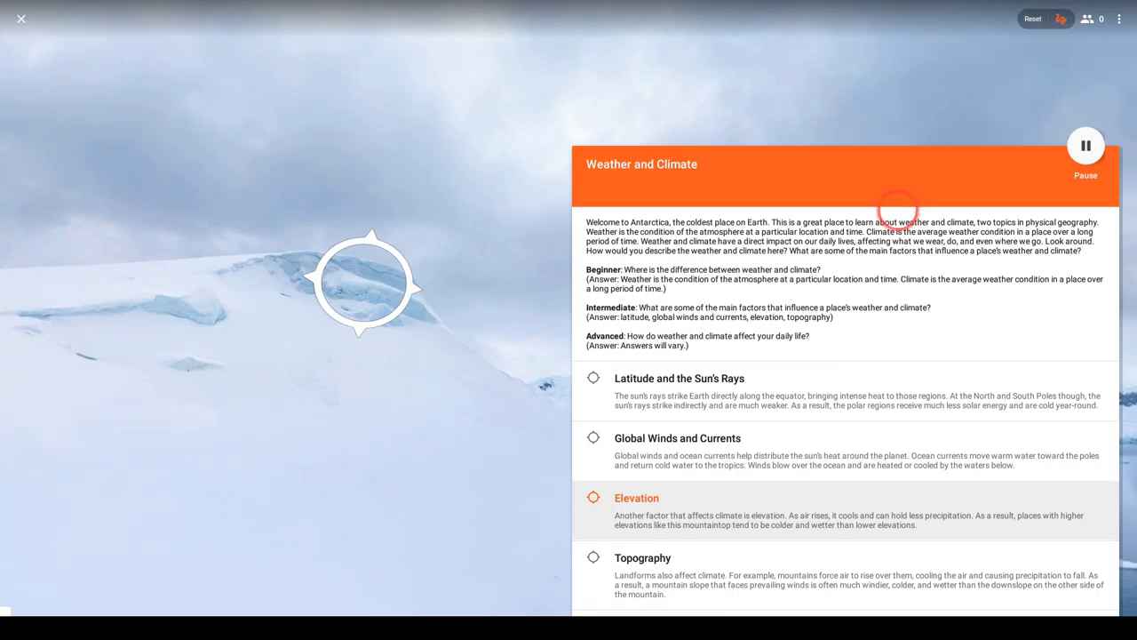
drag(49, 227, 337, 180)
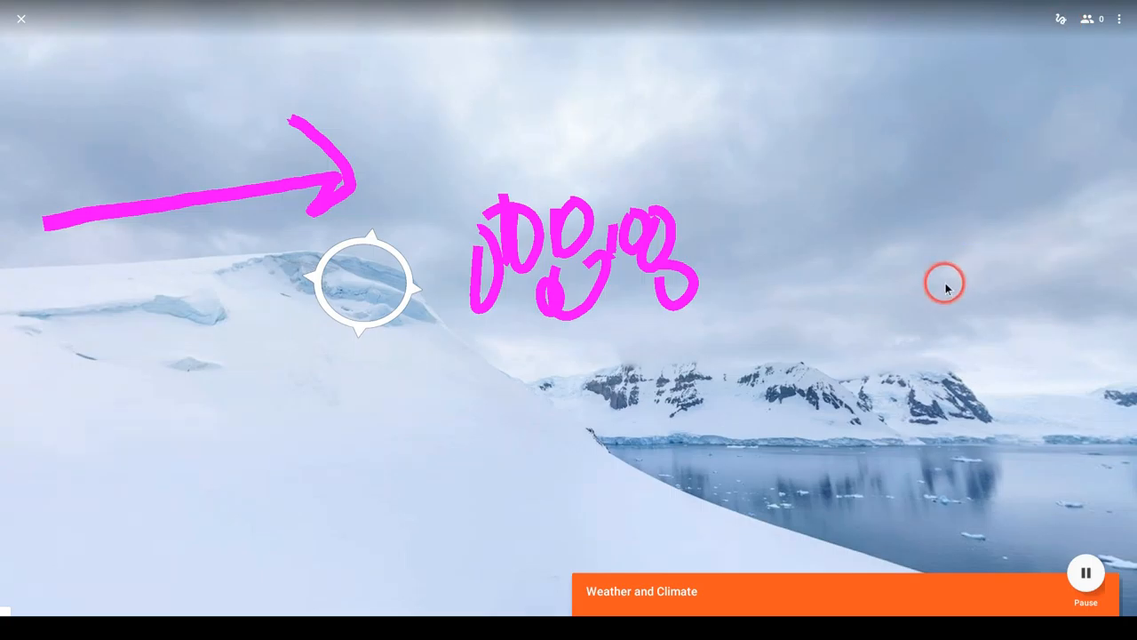
Activate the Topography point and draw a pink arrow at the rocky peak
click(642, 590)
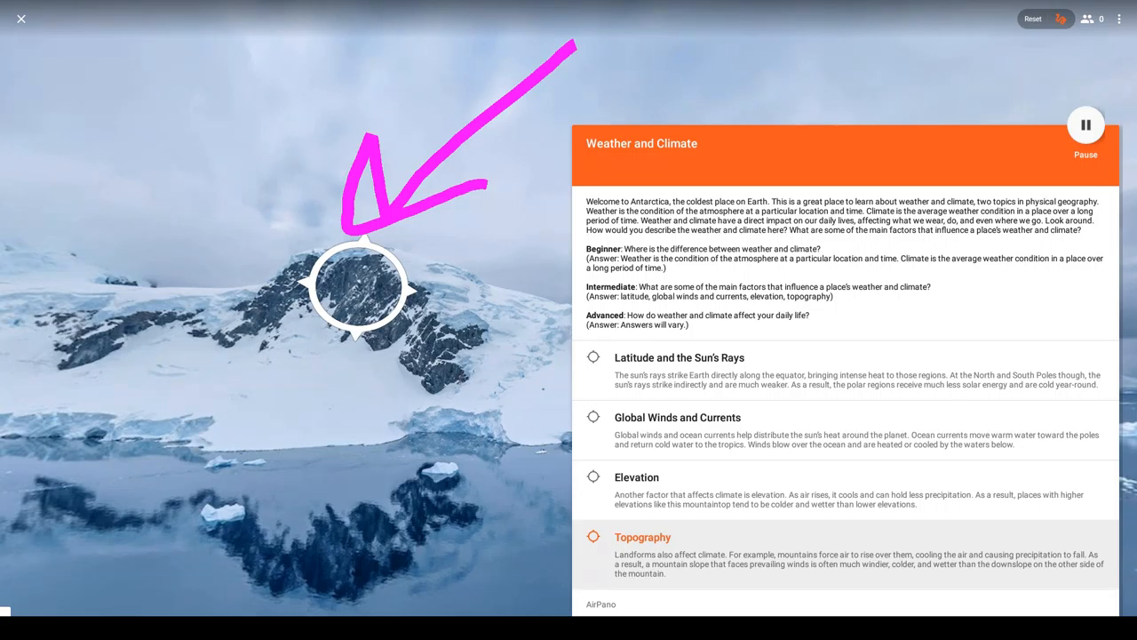
click(834, 172)
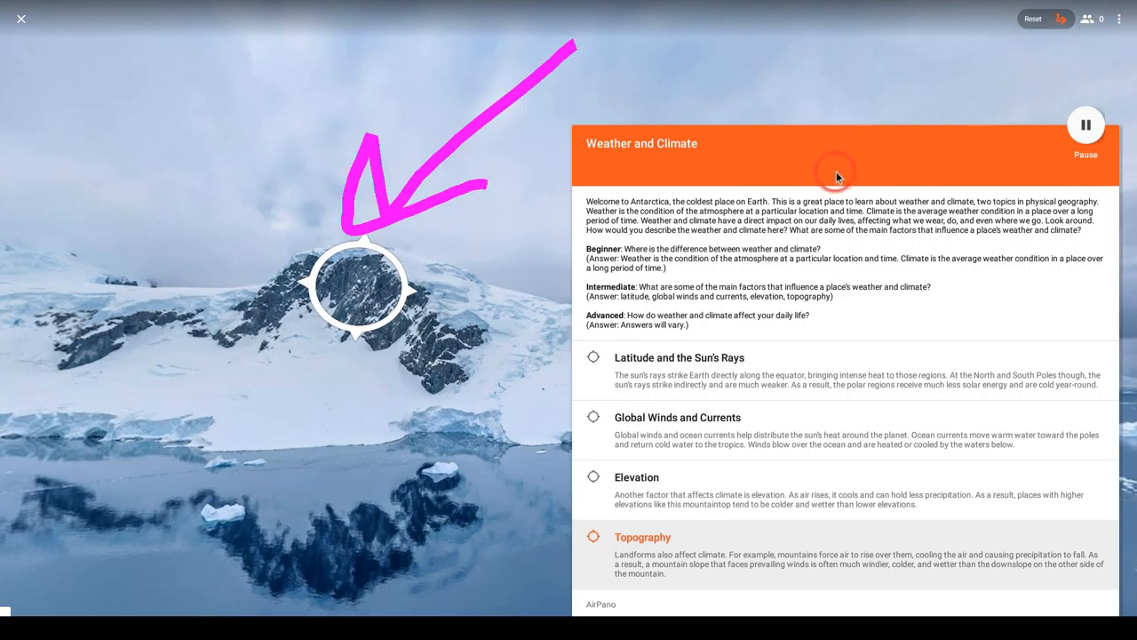